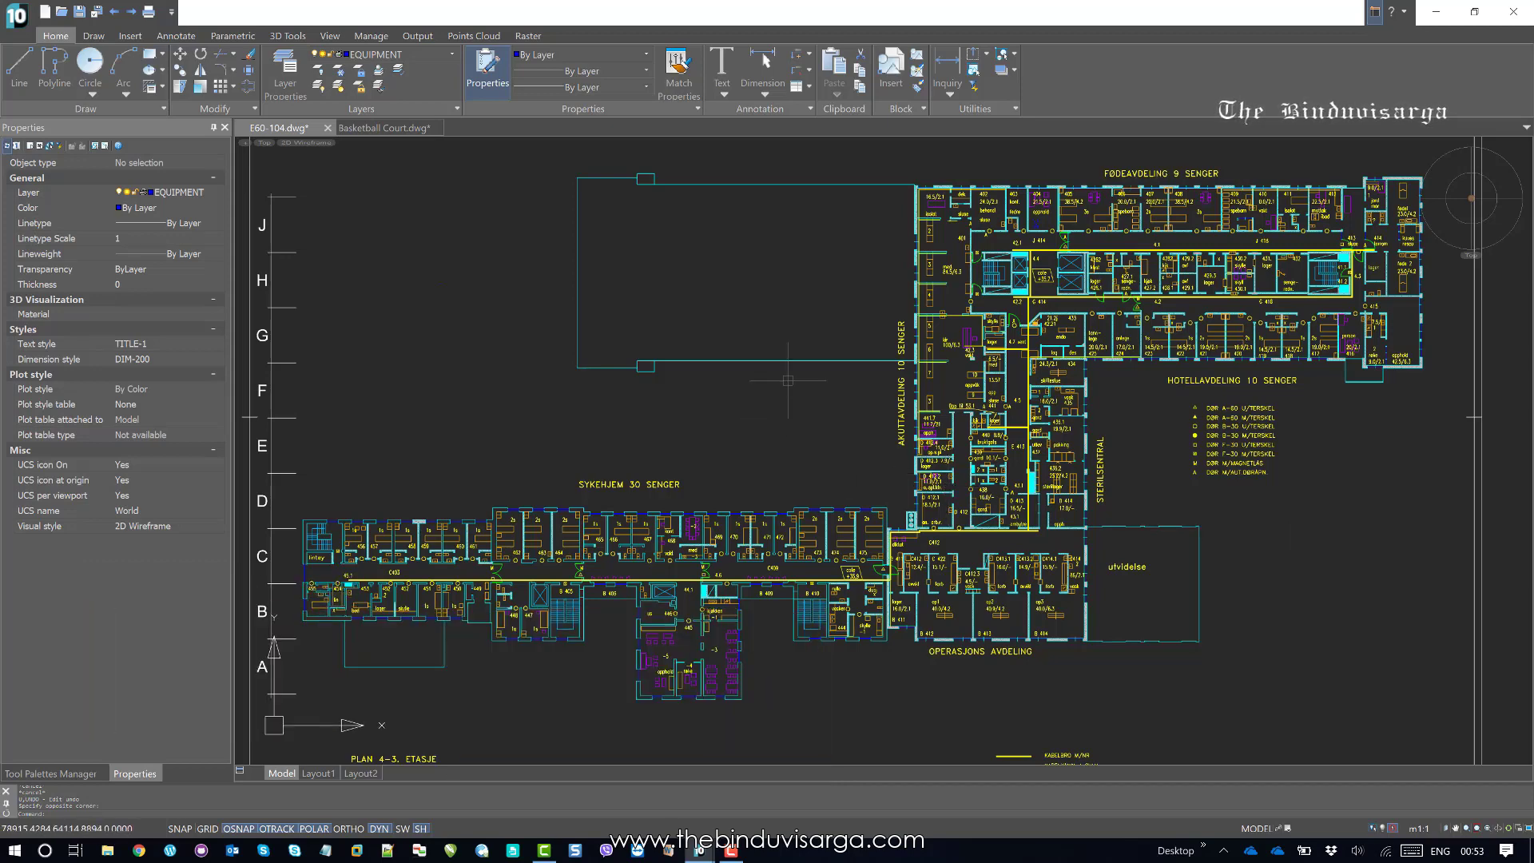
Select an outline line of the large room to inspect its ARCH layer and HIDDEN2 linetype.
left_click(774, 360)
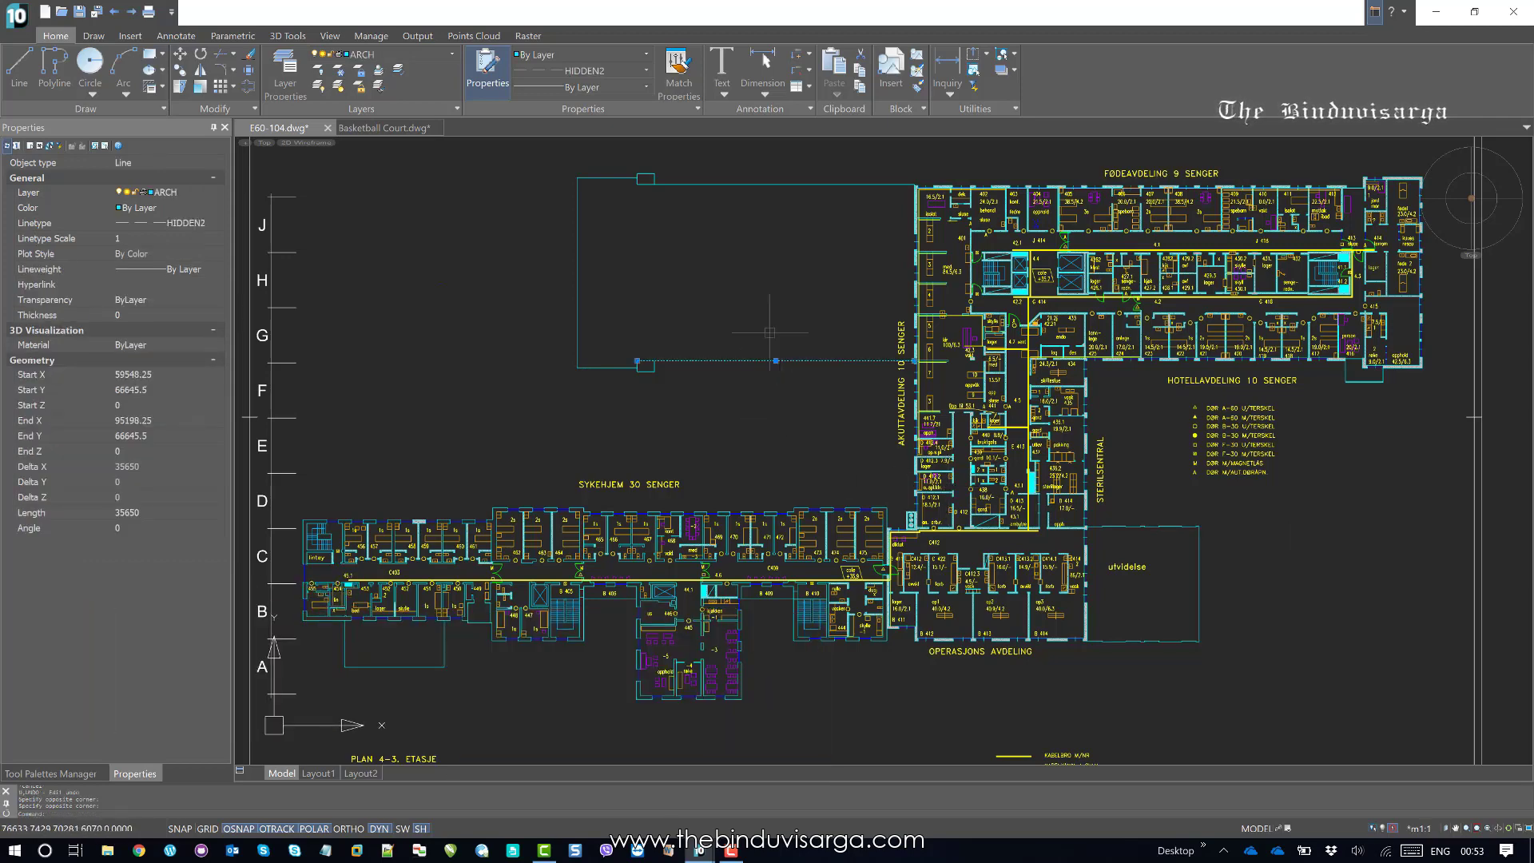
mouse_move(554, 71)
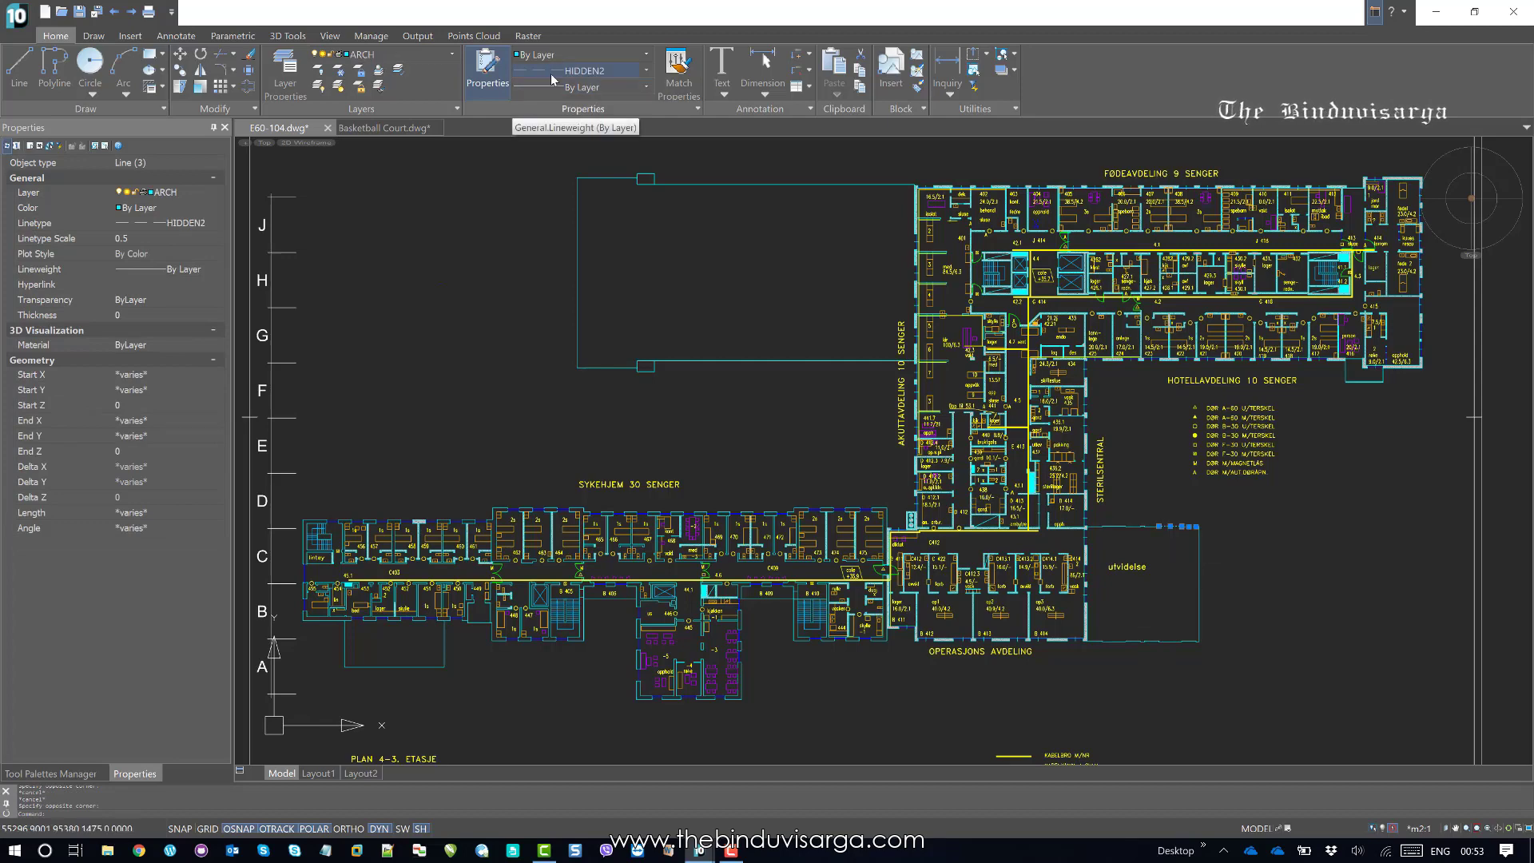
mouse_move(560, 72)
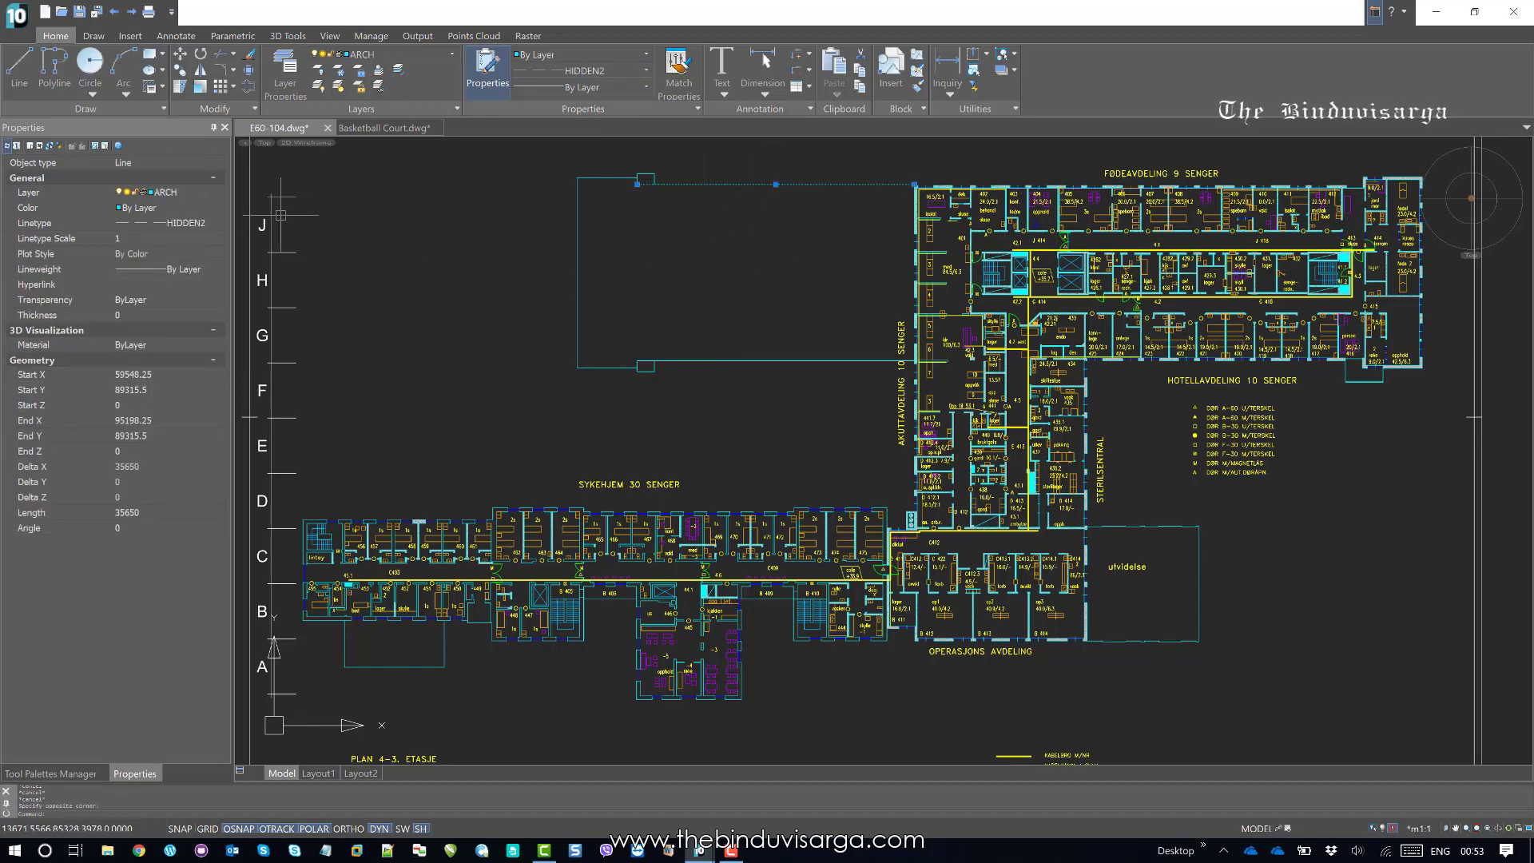
left_click(160, 238)
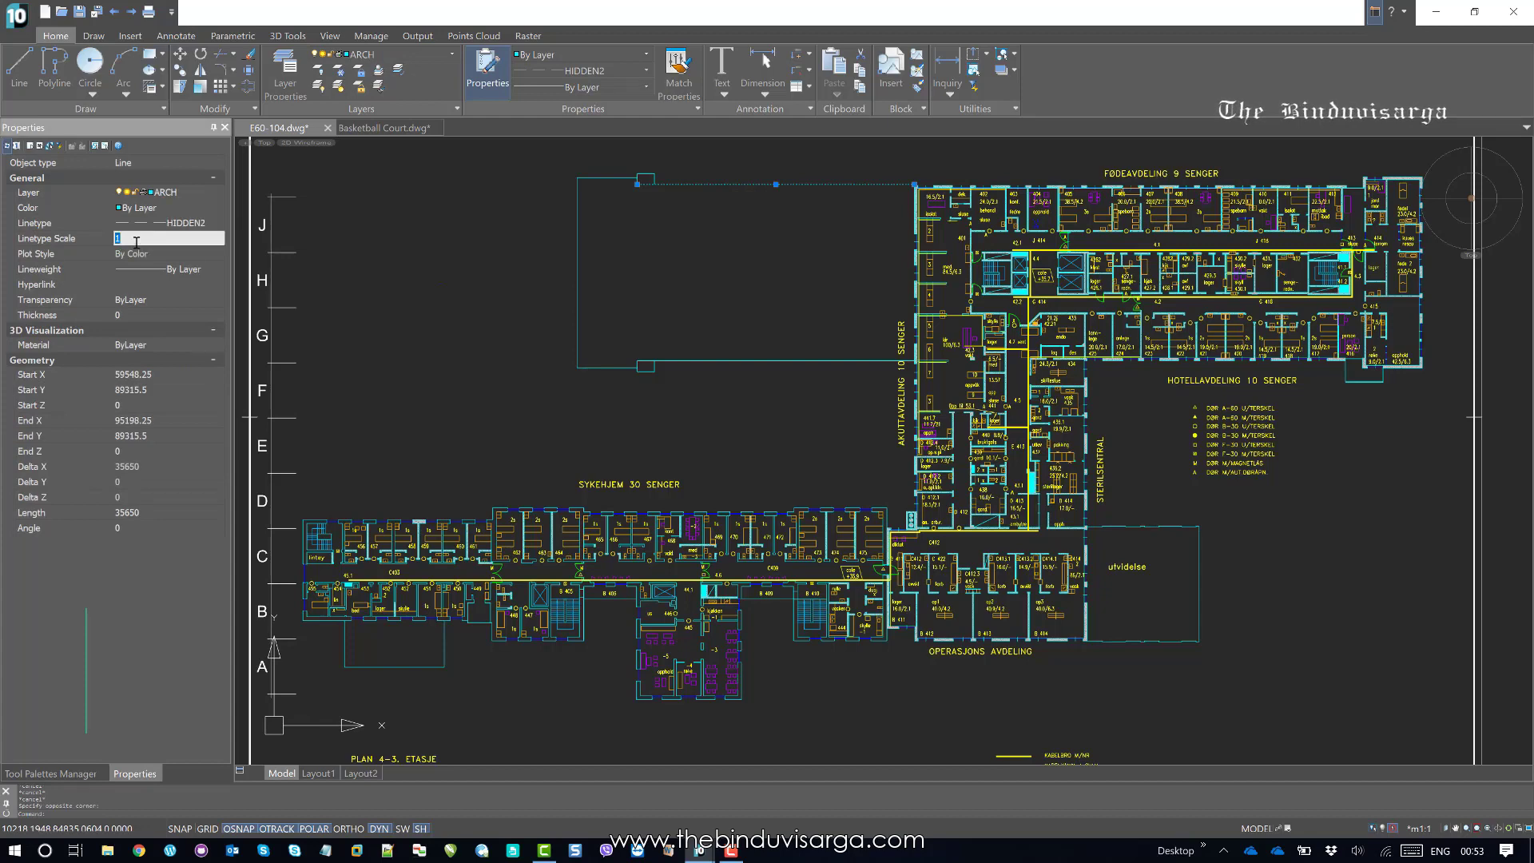
type("200")
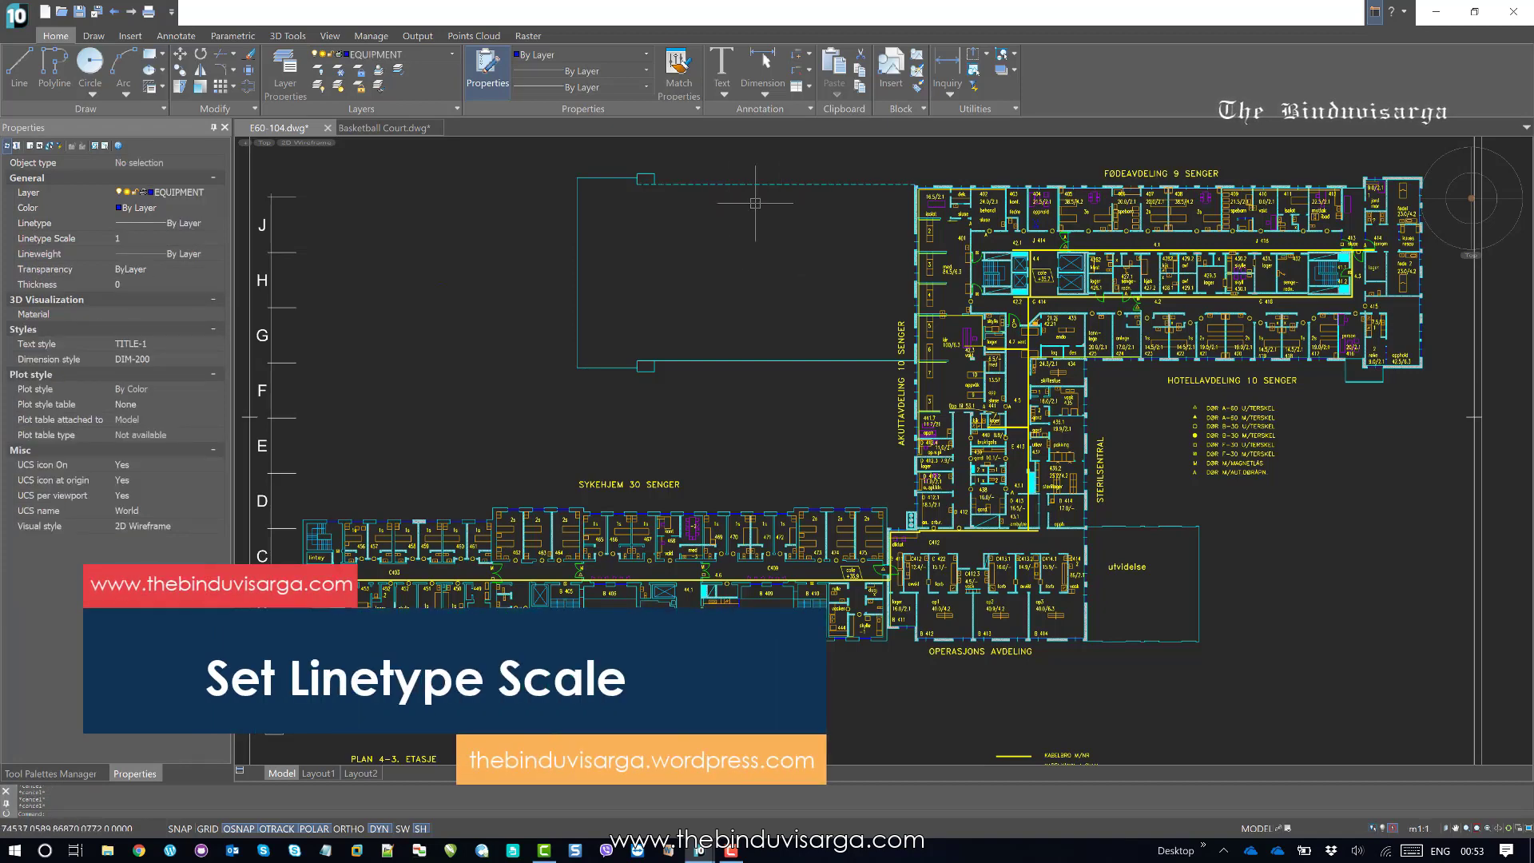
mouse_move(729, 246)
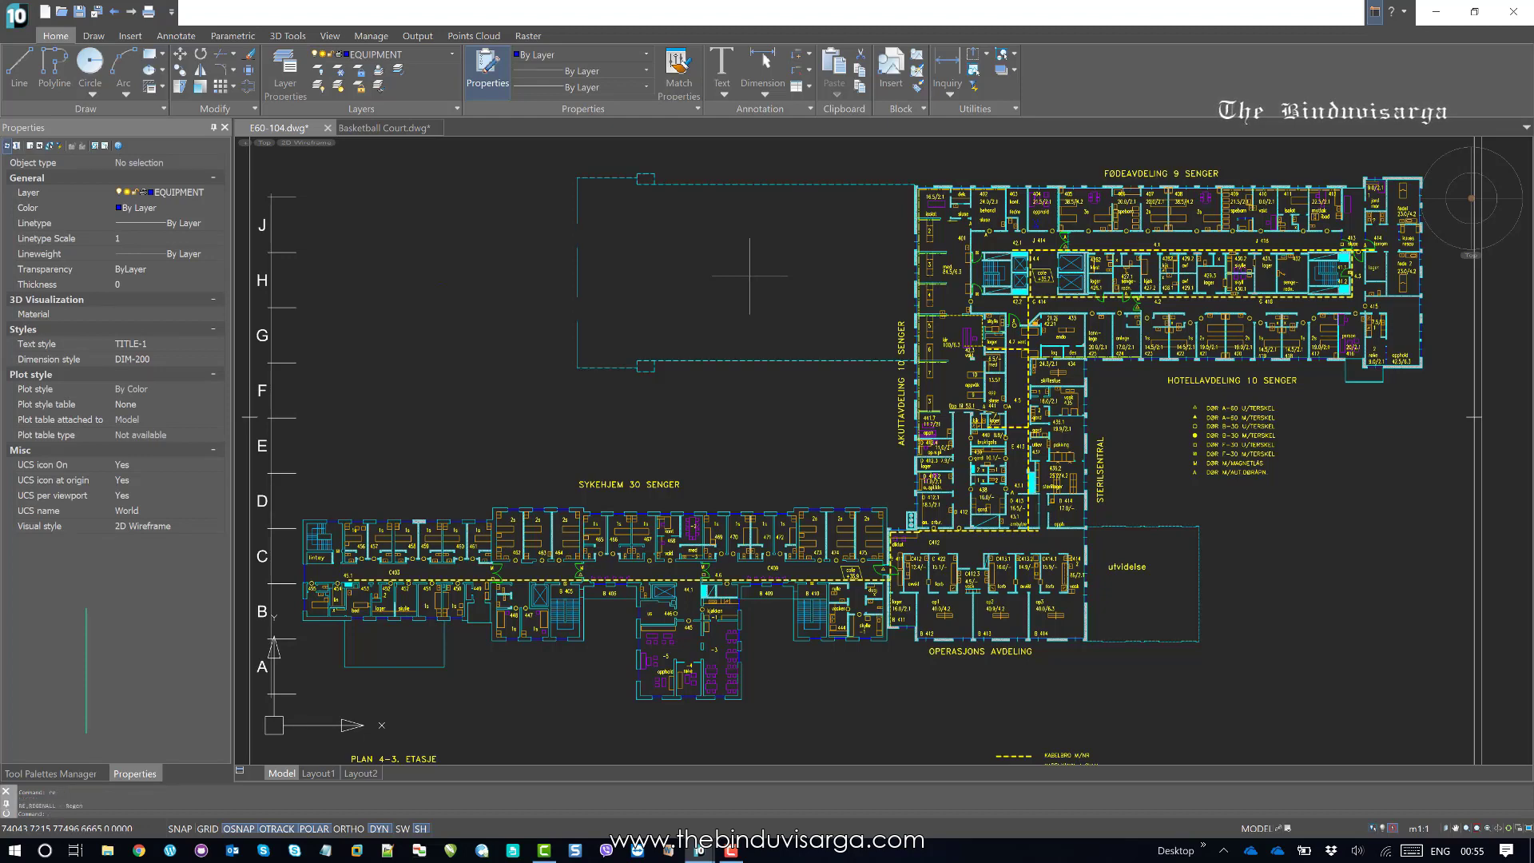
mouse_move(749, 275)
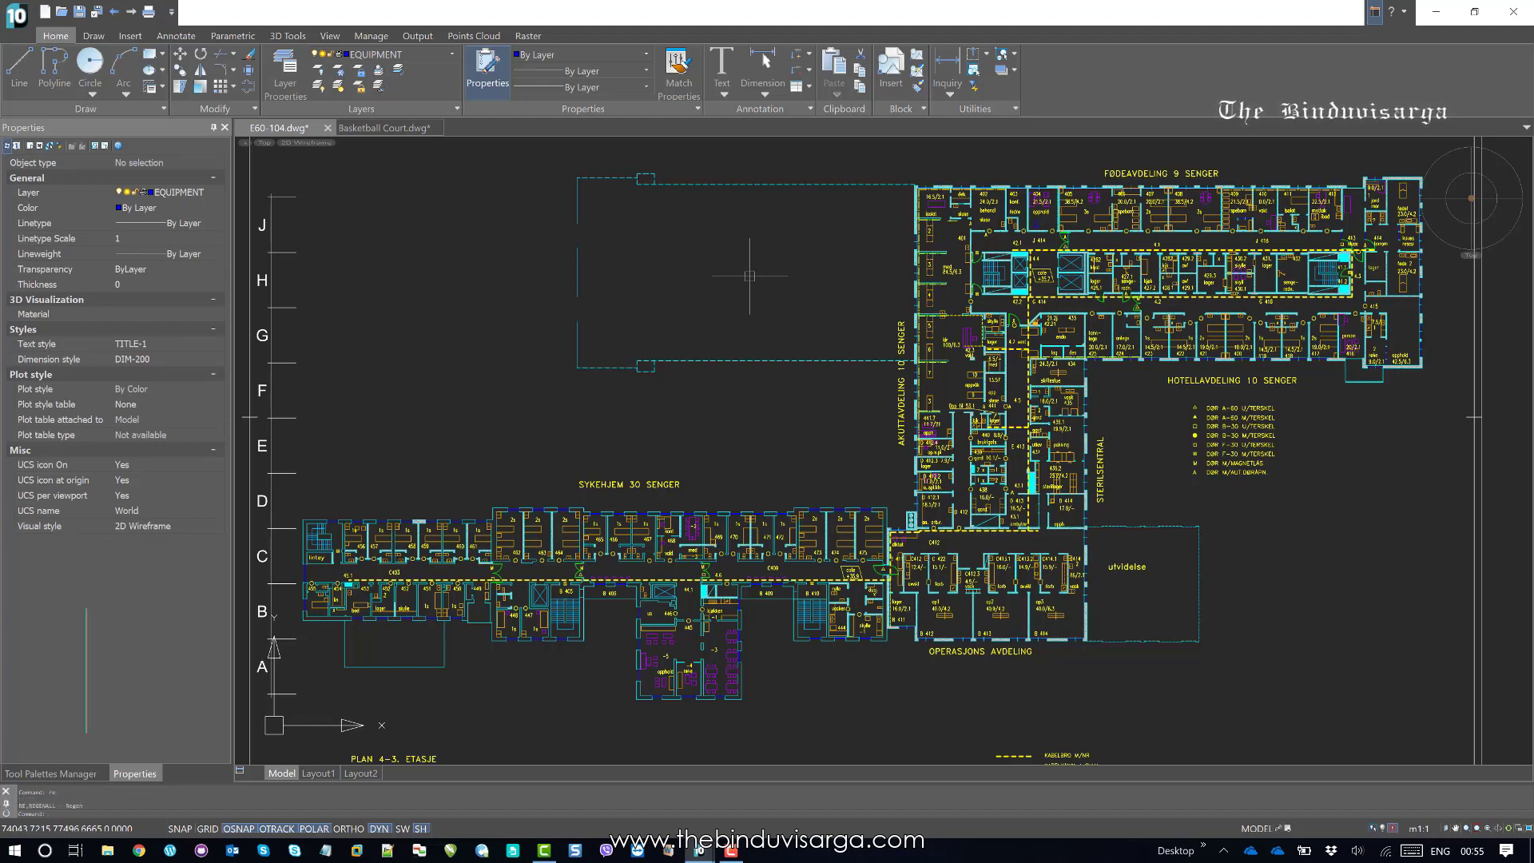